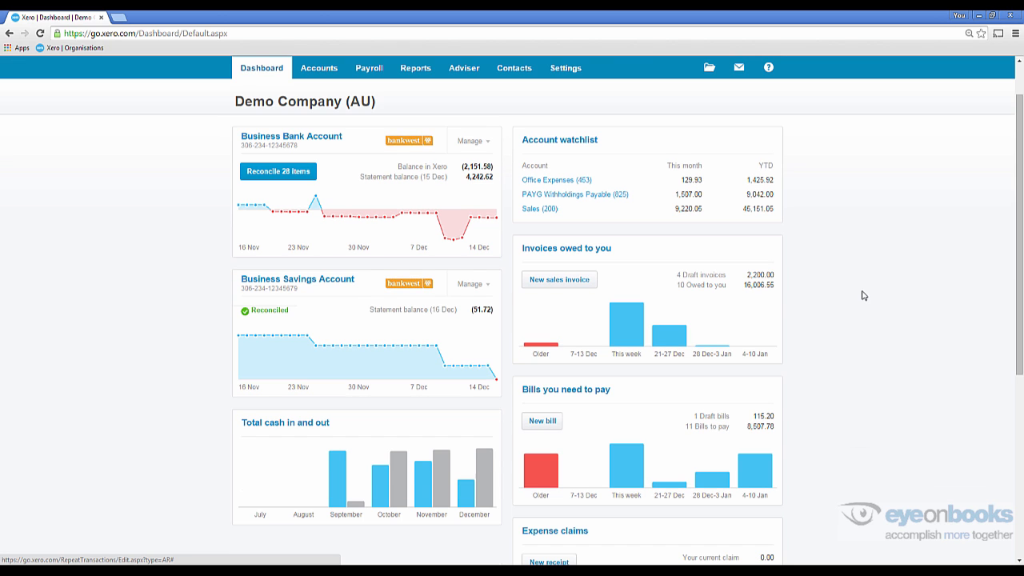
{"action": "mouse_move", "coordinate": [714, 345]}
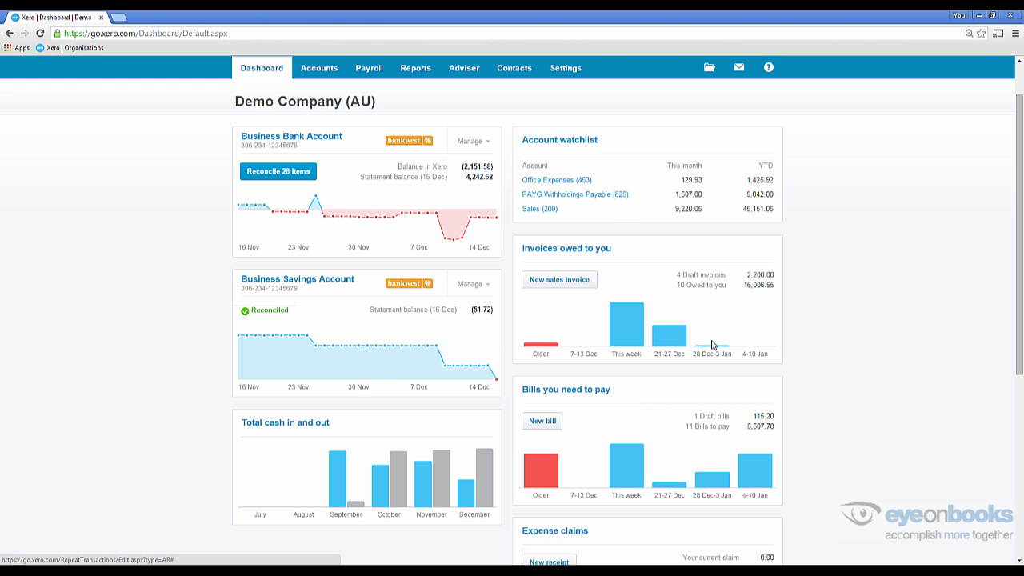
Move the account watchlist and bills panels left, bank accounts right, and save the layout.
{"action": "scroll", "scroll_direction": "down", "scroll_amount": 3}
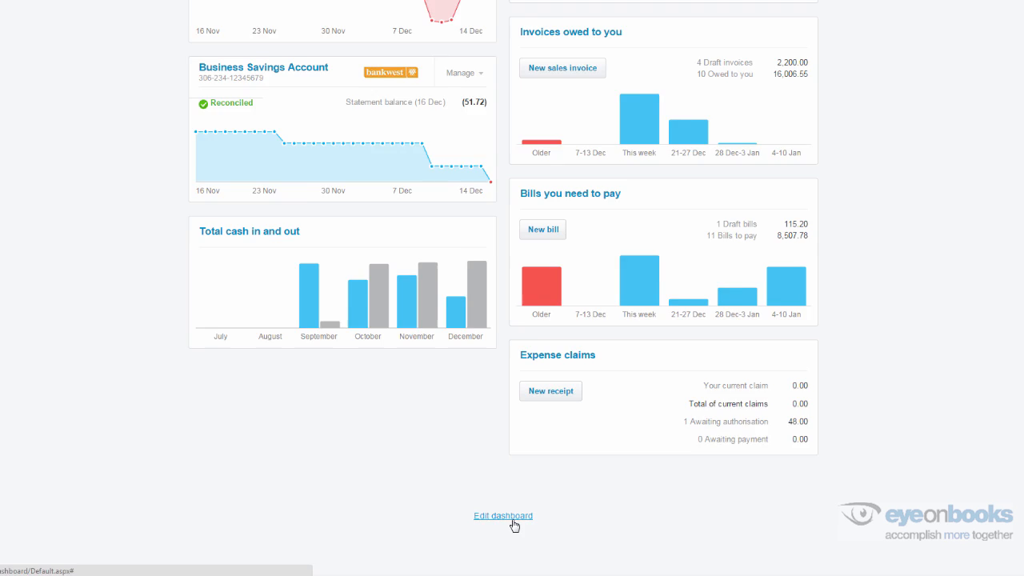
{"action": "left_click", "coordinate": [503, 516]}
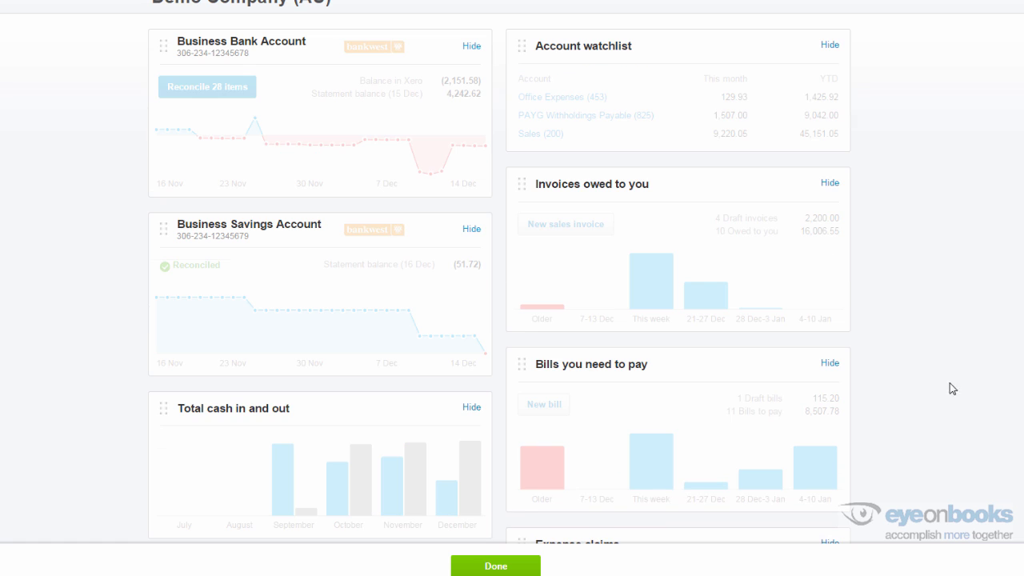
{"action": "scroll", "scroll_direction": "down", "scroll_amount": 3}
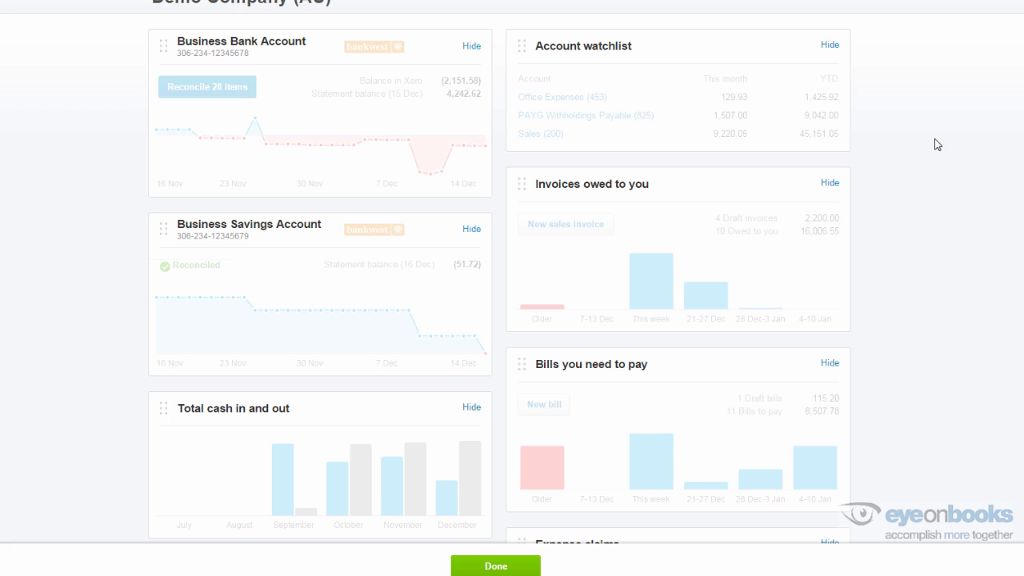
{"action": "mouse_move", "coordinate": [560, 32]}
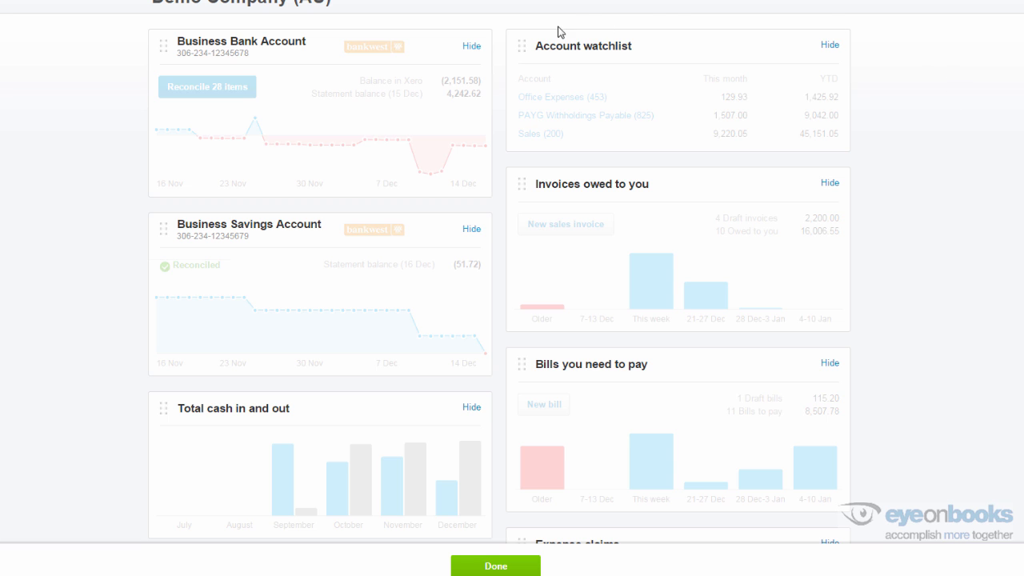
{"action": "mouse_move", "coordinate": [831, 45]}
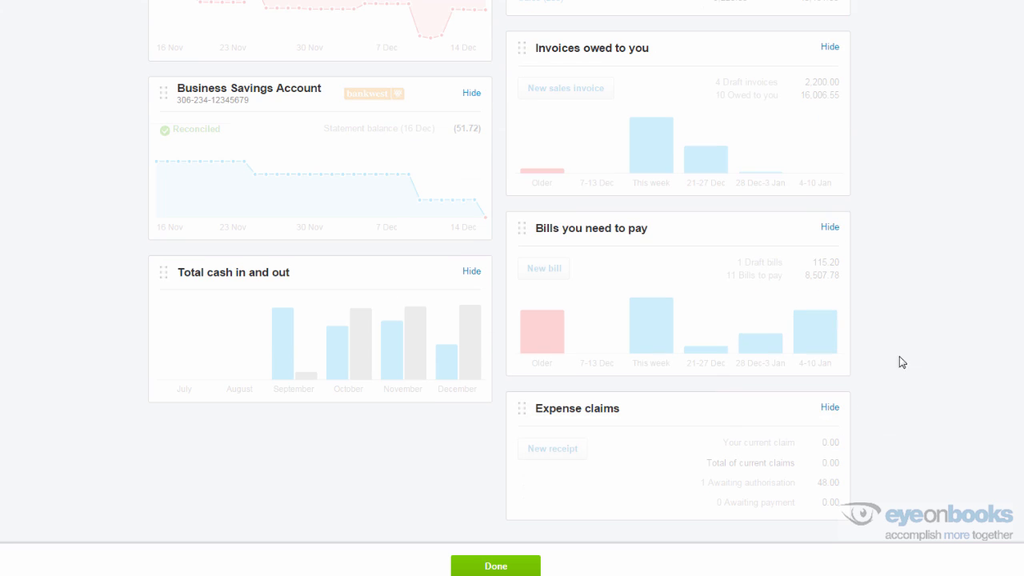
{"action": "left_click", "coordinate": [829, 409]}
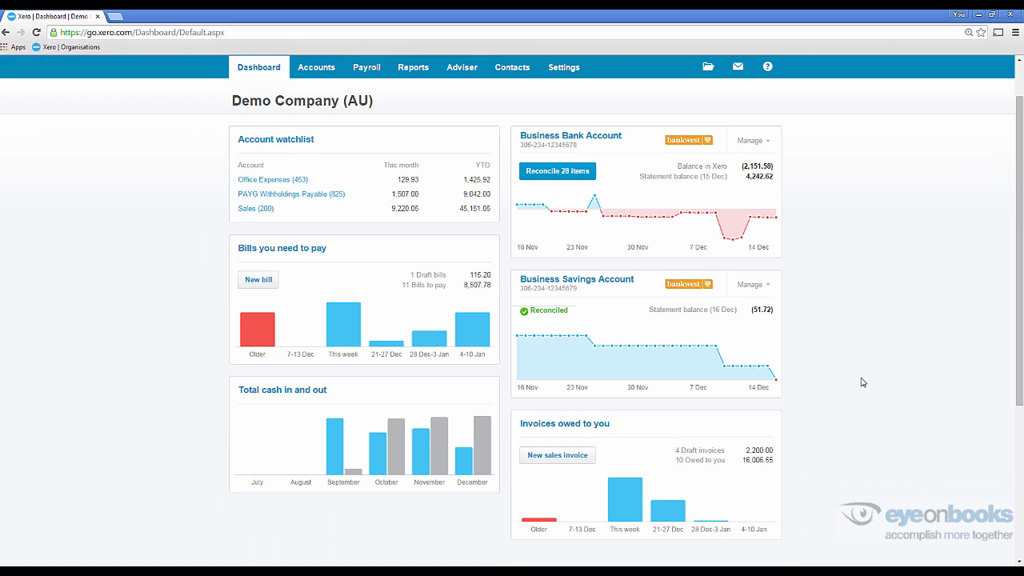
{"action": "mouse_move", "coordinate": [583, 343]}
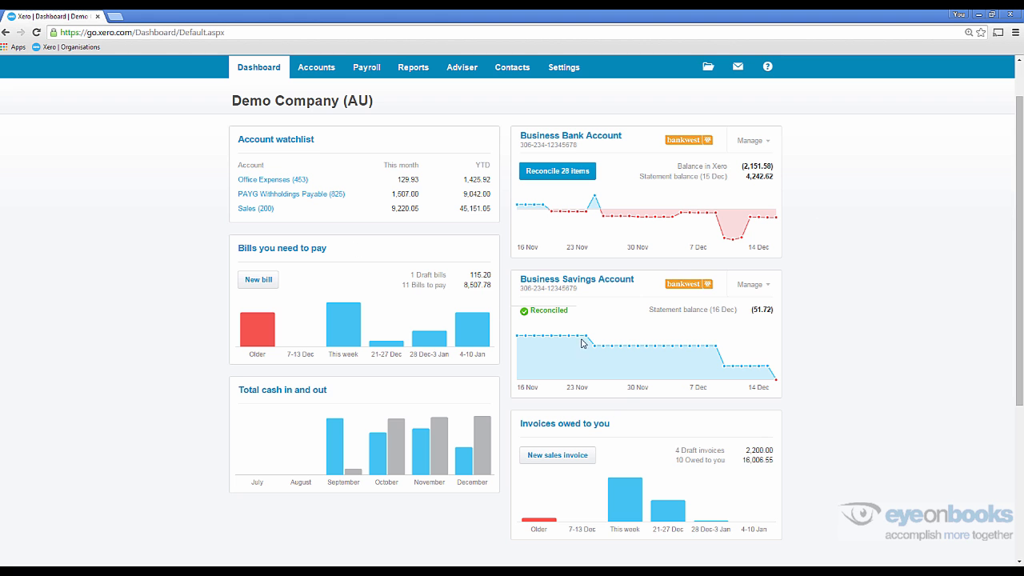
{"action": "mouse_move", "coordinate": [576, 432]}
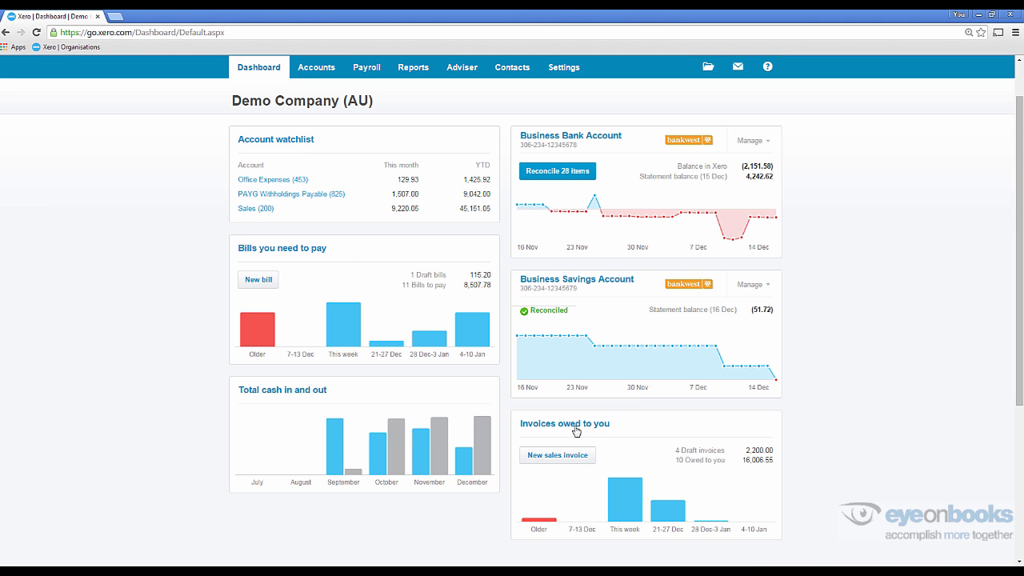
{"action": "scroll", "scroll_direction": "down", "scroll_amount": 3}
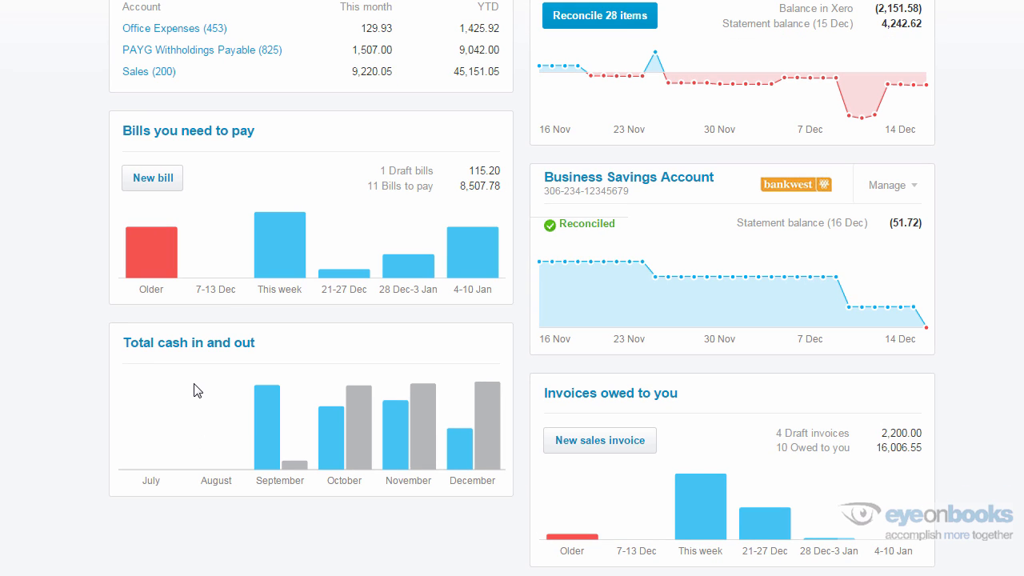
{"action": "mouse_move", "coordinate": [228, 412]}
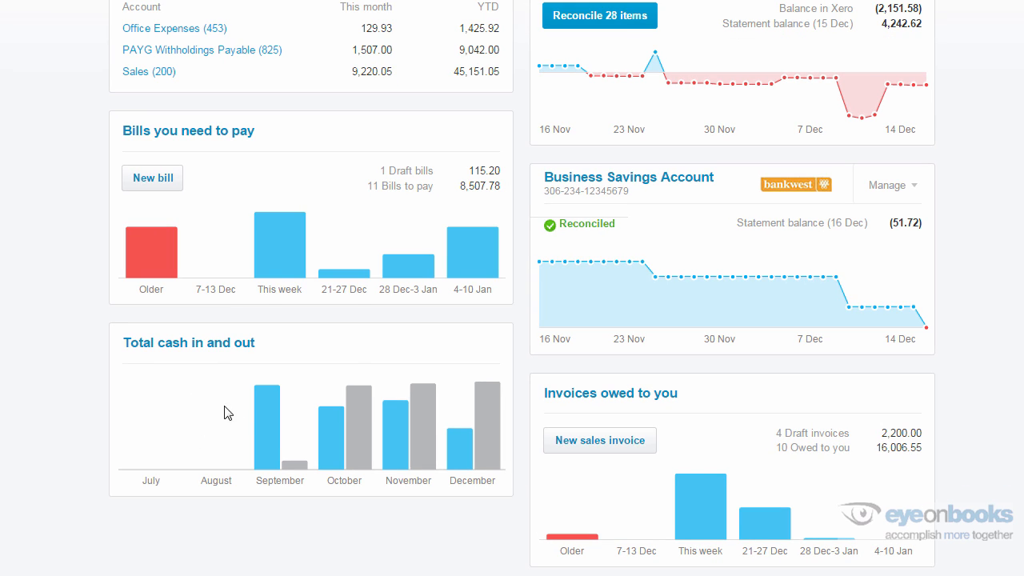
{"action": "mouse_move", "coordinate": [293, 470]}
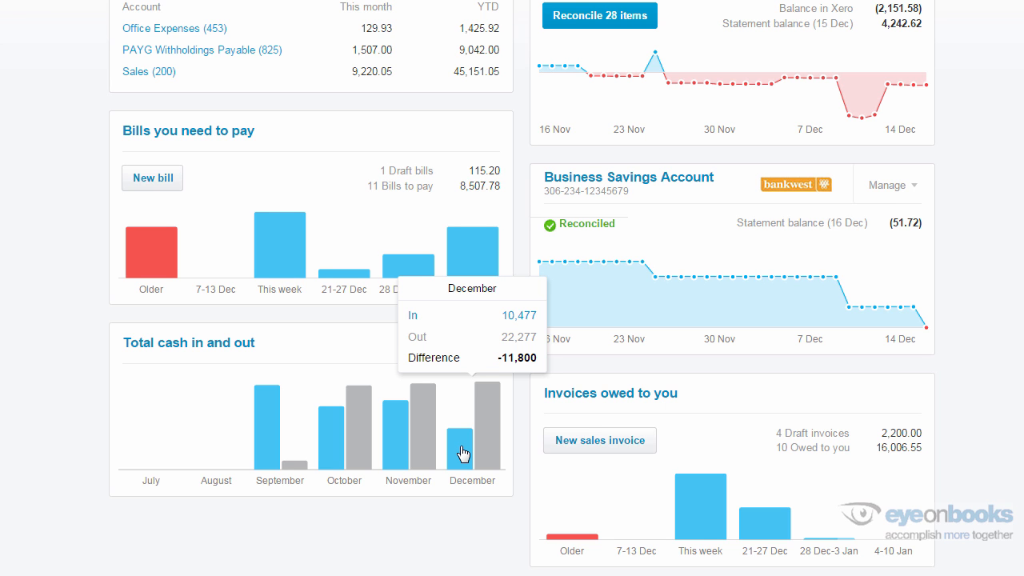
{"action": "left_click", "coordinate": [318, 67]}
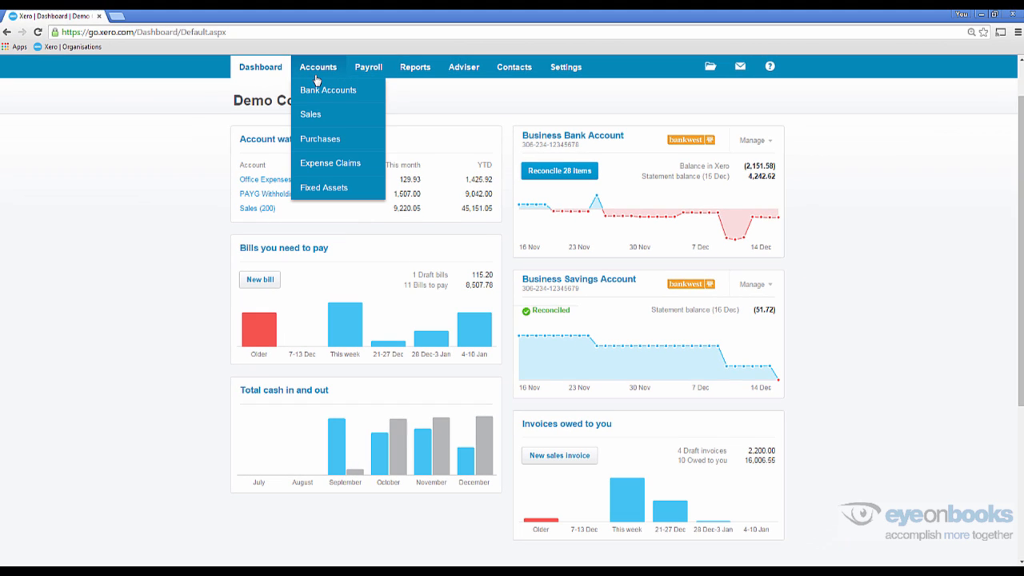
{"action": "mouse_move", "coordinate": [328, 89]}
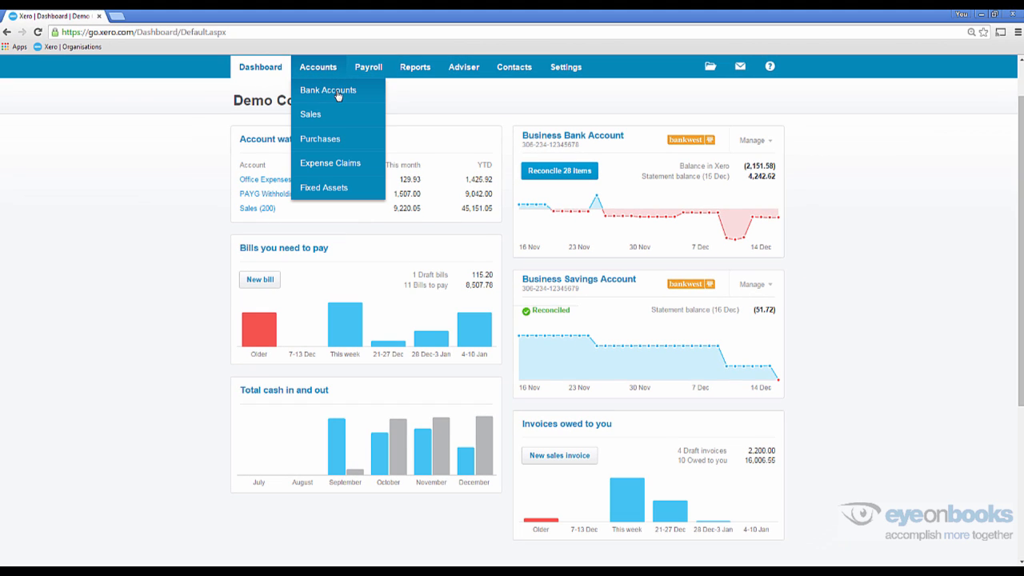
{"action": "mouse_move", "coordinate": [399, 465]}
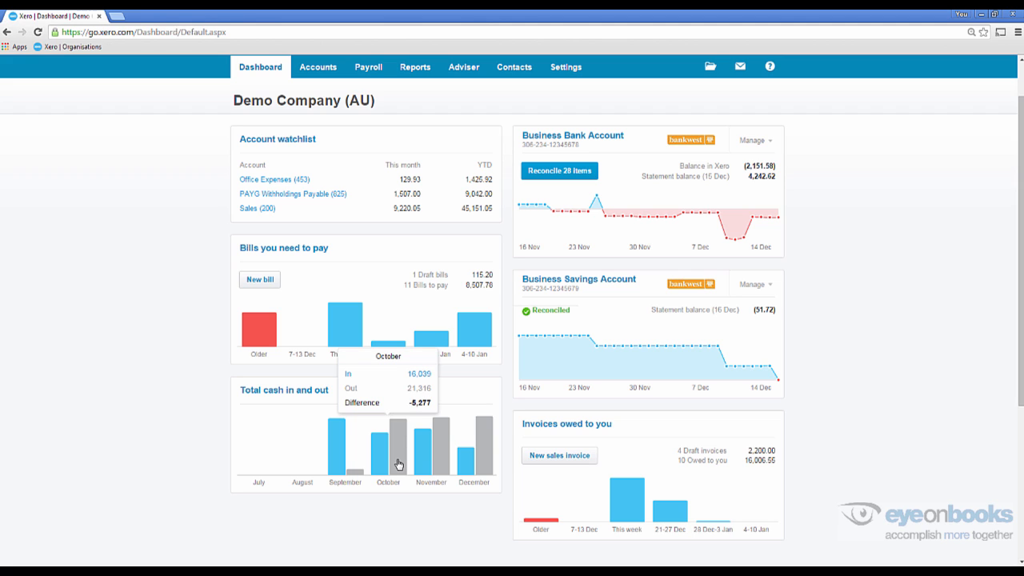
{"action": "mouse_move", "coordinate": [410, 416]}
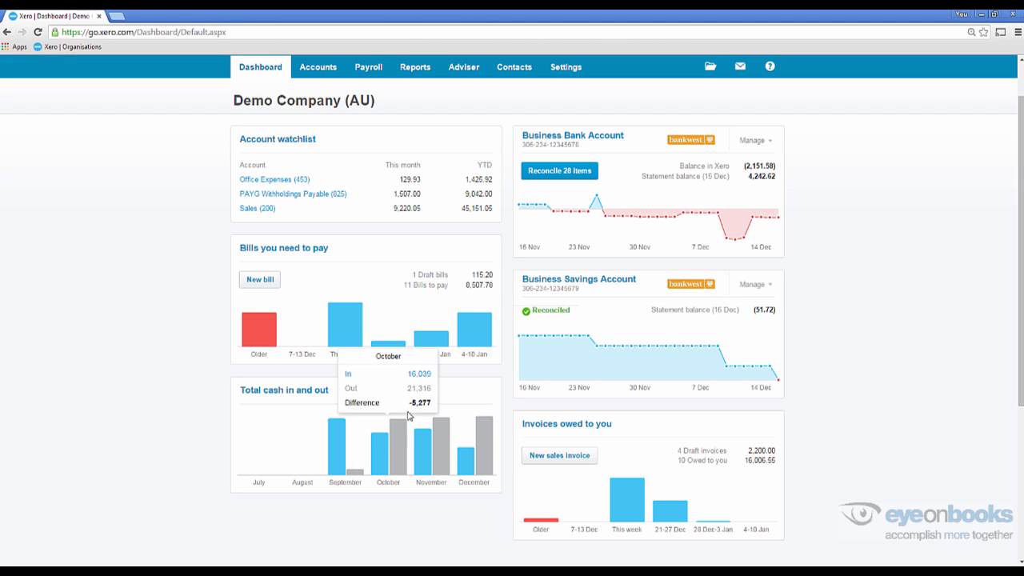
{"action": "mouse_move", "coordinate": [396, 448]}
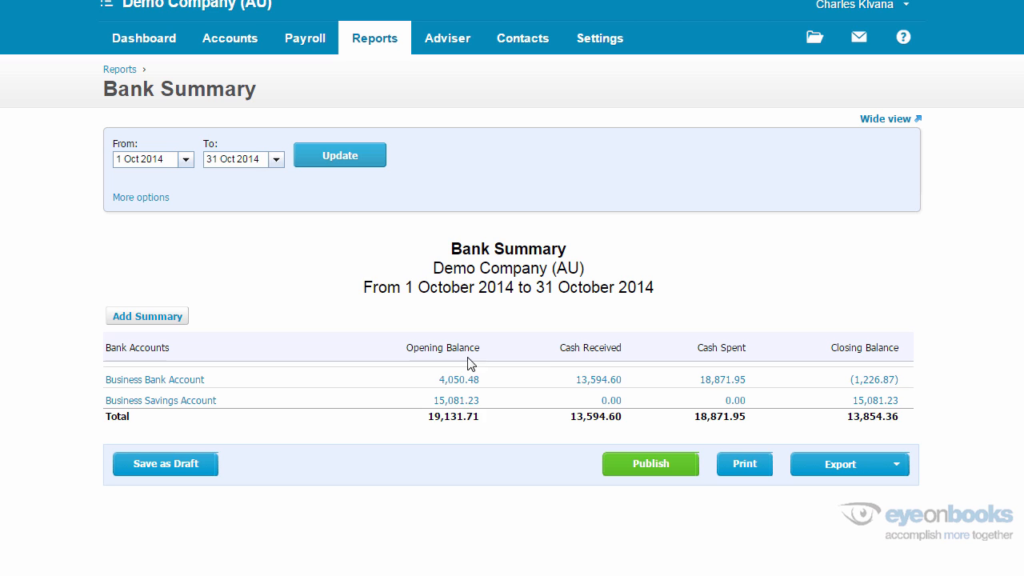
{"action": "mouse_move", "coordinate": [851, 408]}
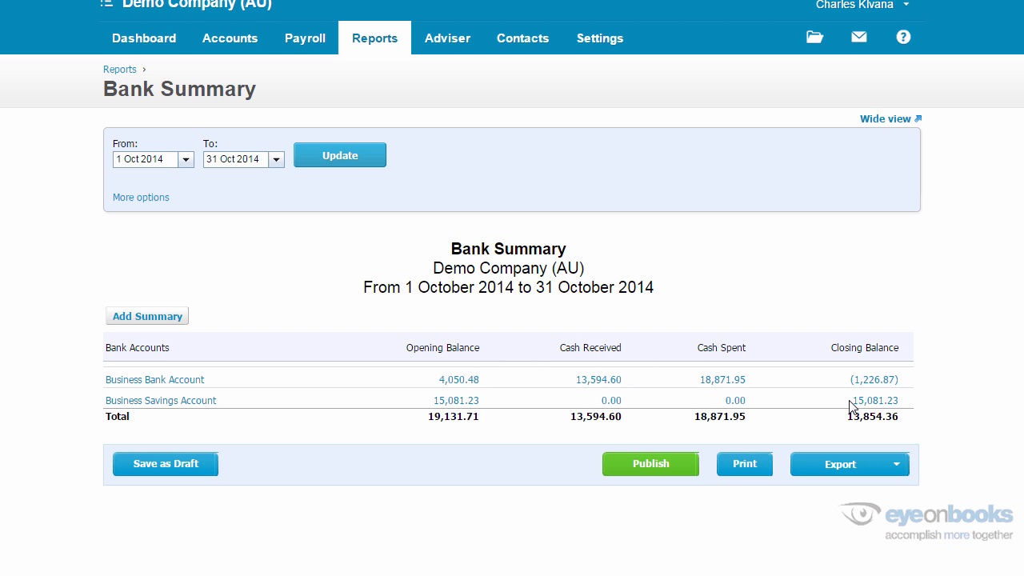
{"action": "mouse_move", "coordinate": [148, 62]}
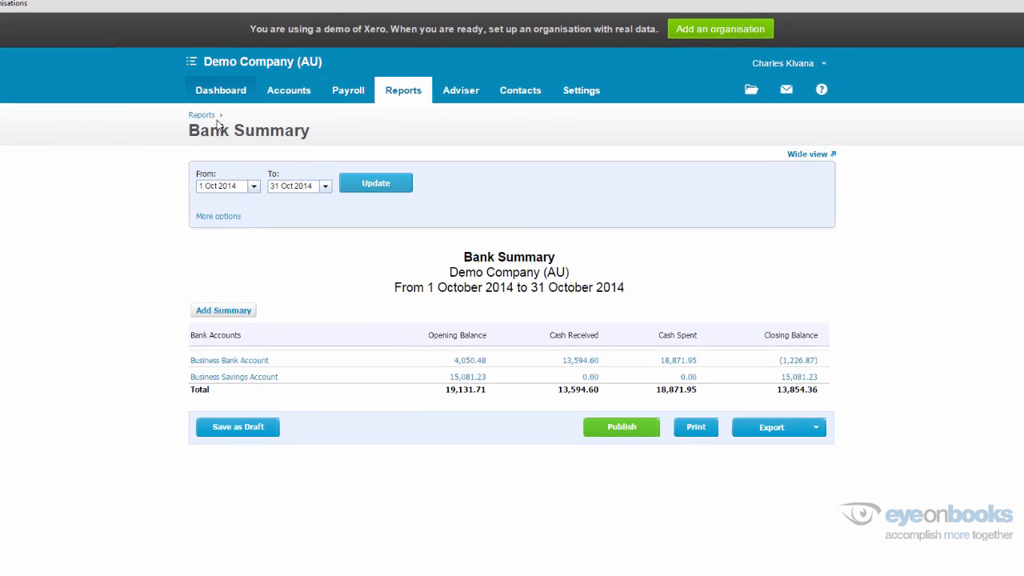
Return to the dashboard and scroll through its panels down to invoices owed.
{"action": "left_click", "coordinate": [221, 89]}
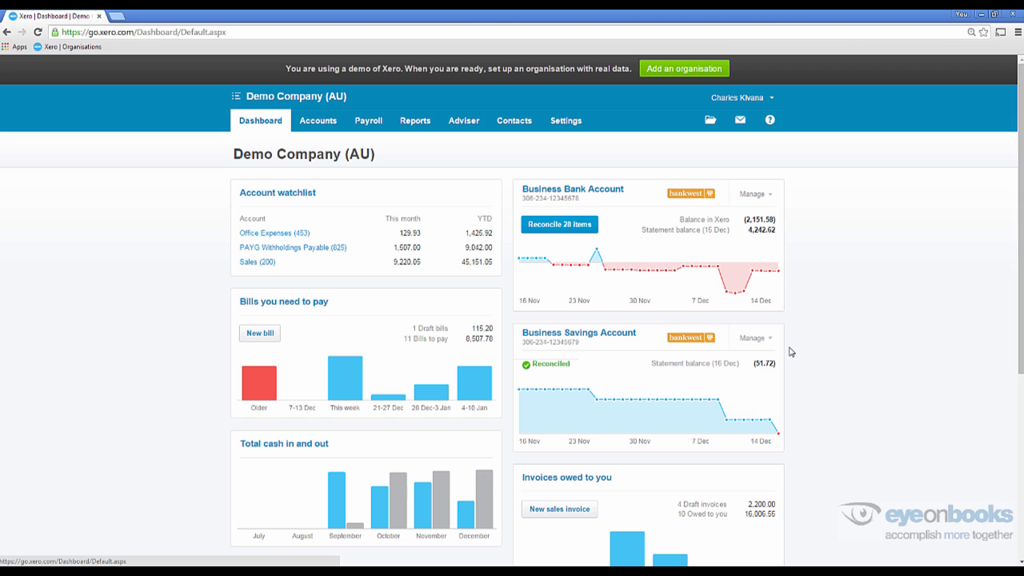
{"action": "scroll", "scroll_direction": "down", "scroll_amount": 3}
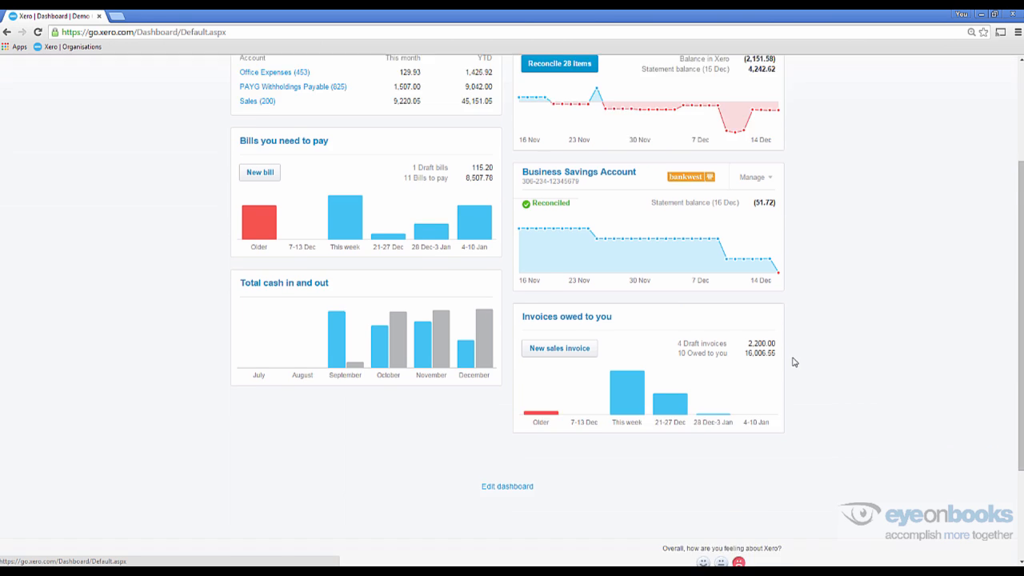
{"action": "scroll", "scroll_direction": "down", "scroll_amount": 3}
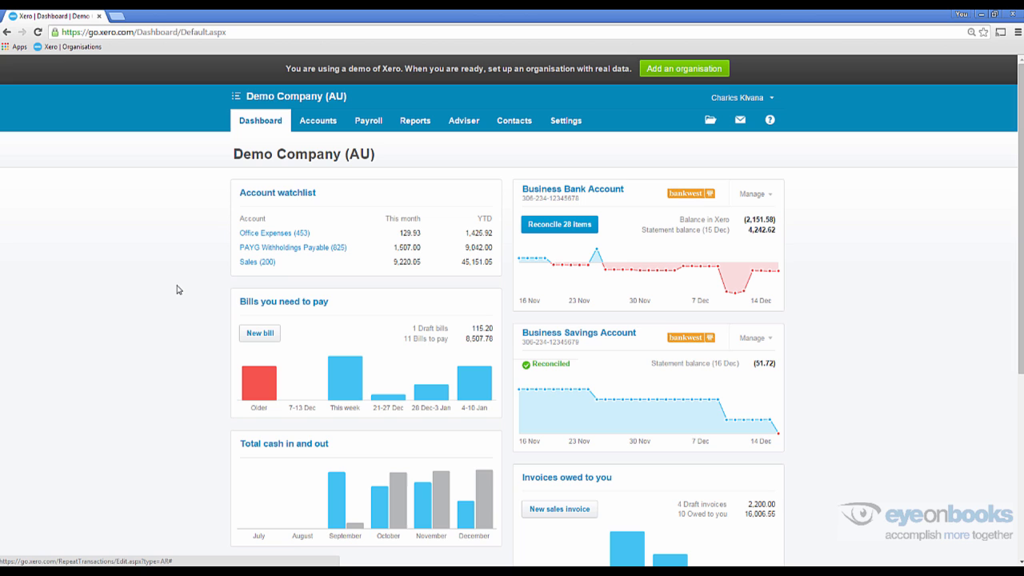
{"action": "mouse_move", "coordinate": [304, 137]}
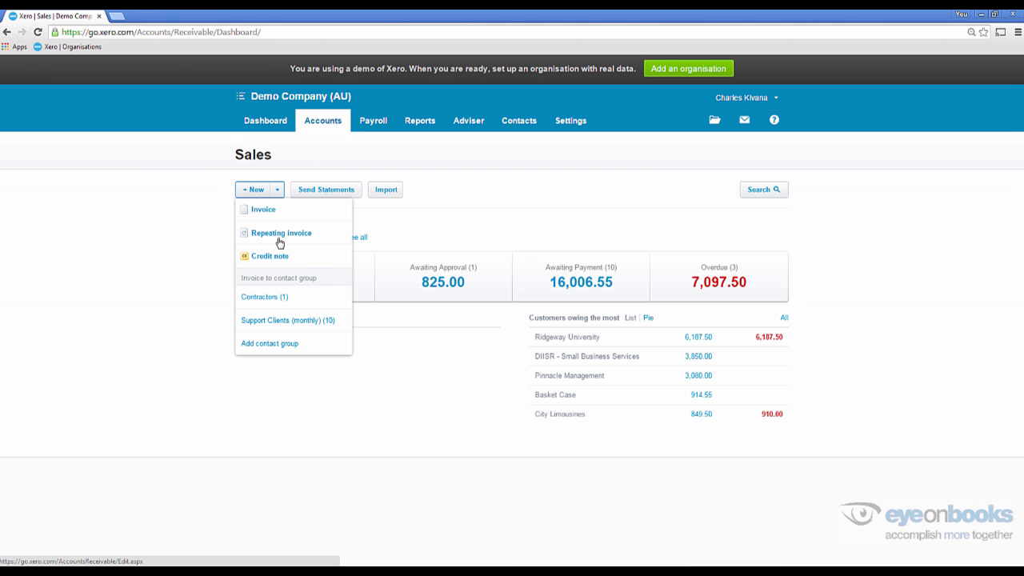
Start a blank New Repeating Invoice from the Sales area's New dropdown.
{"action": "left_click", "coordinate": [282, 234]}
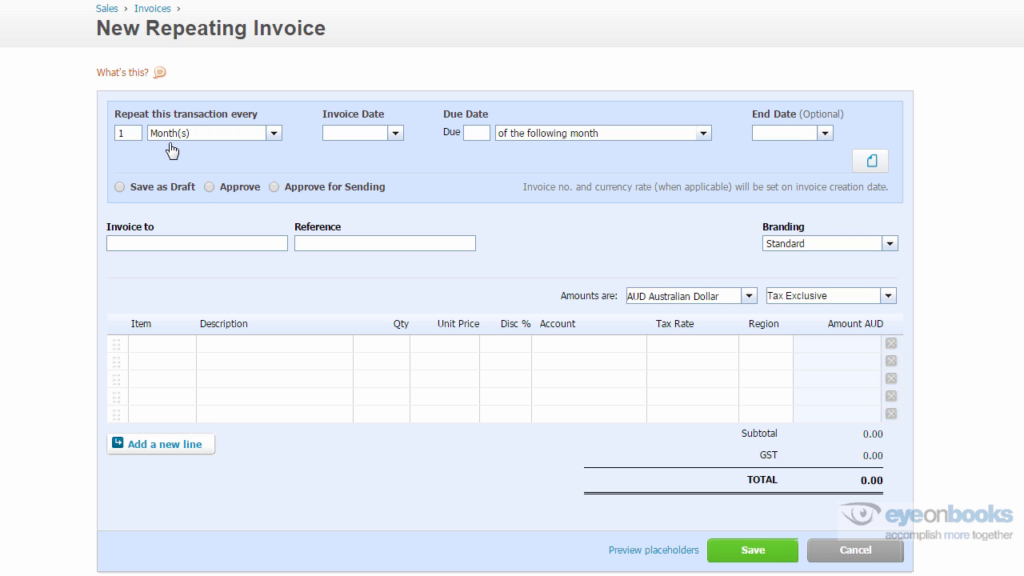
Address the invoice to Dick Smith with description 'Bookkeeping for this month'.
{"action": "type", "text": "Dick smith"}
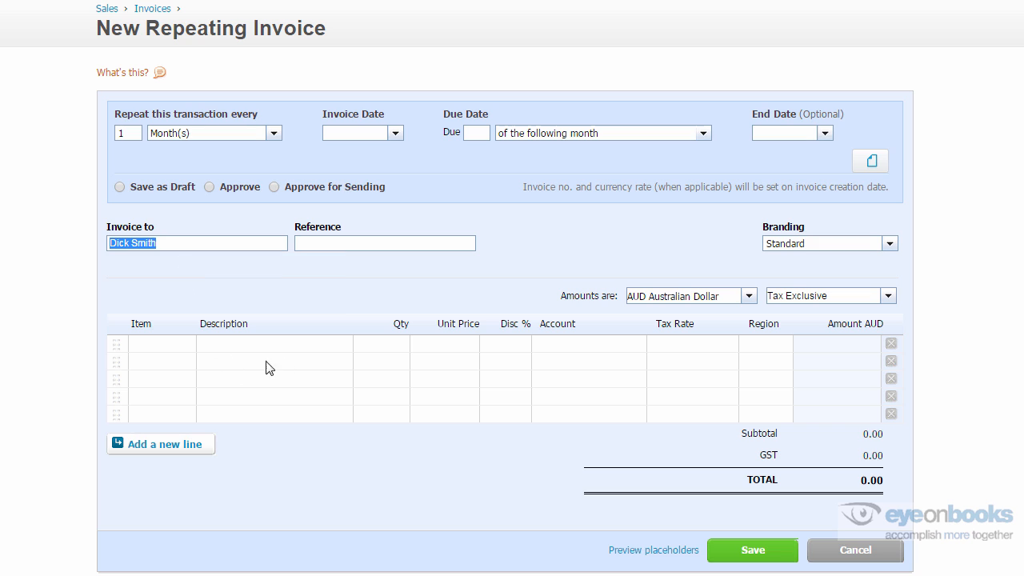
{"action": "mouse_move", "coordinate": [264, 350]}
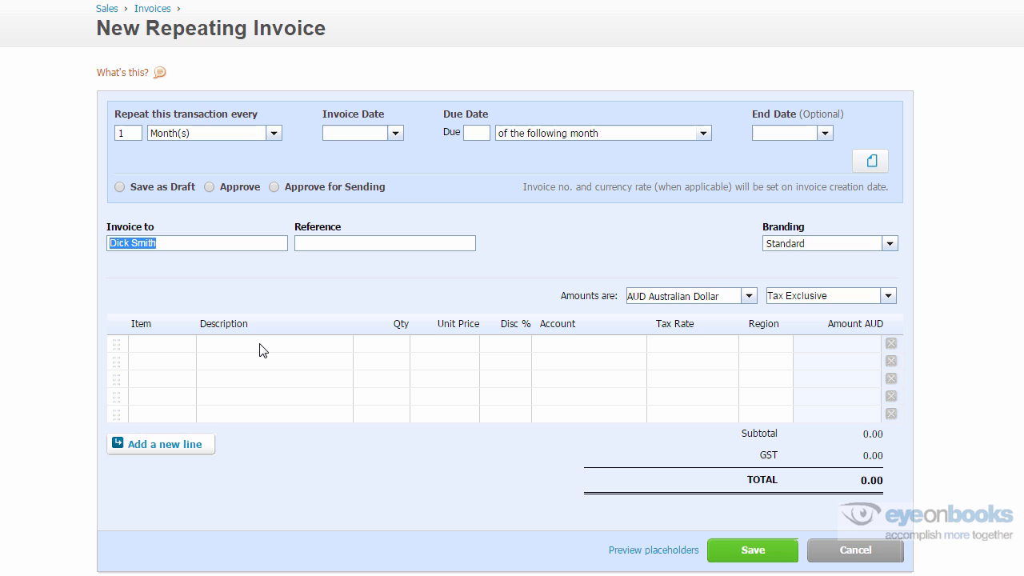
{"action": "type", "text": "Bookkeeping for t"}
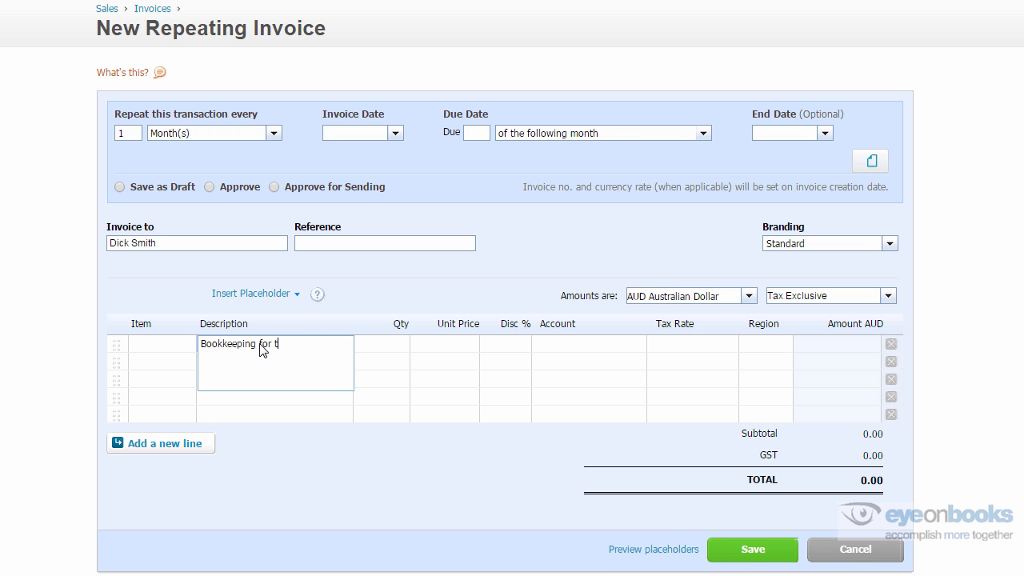
{"action": "type", "text": "his month"}
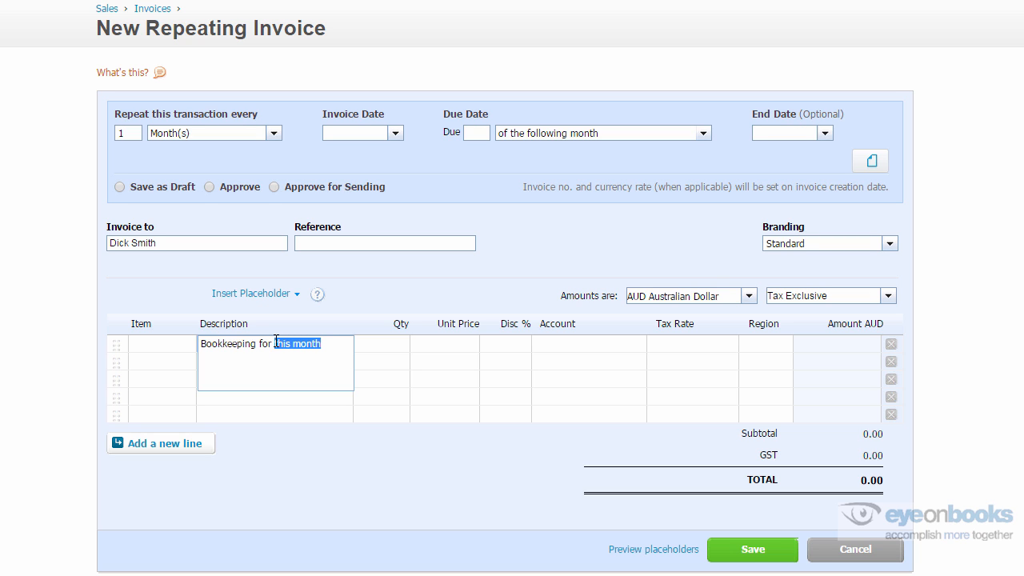
Replace 'this month' with the [Month] placeholder so the line reads 'Bookkeeping for [Month]'.
{"action": "left_click", "coordinate": [257, 294]}
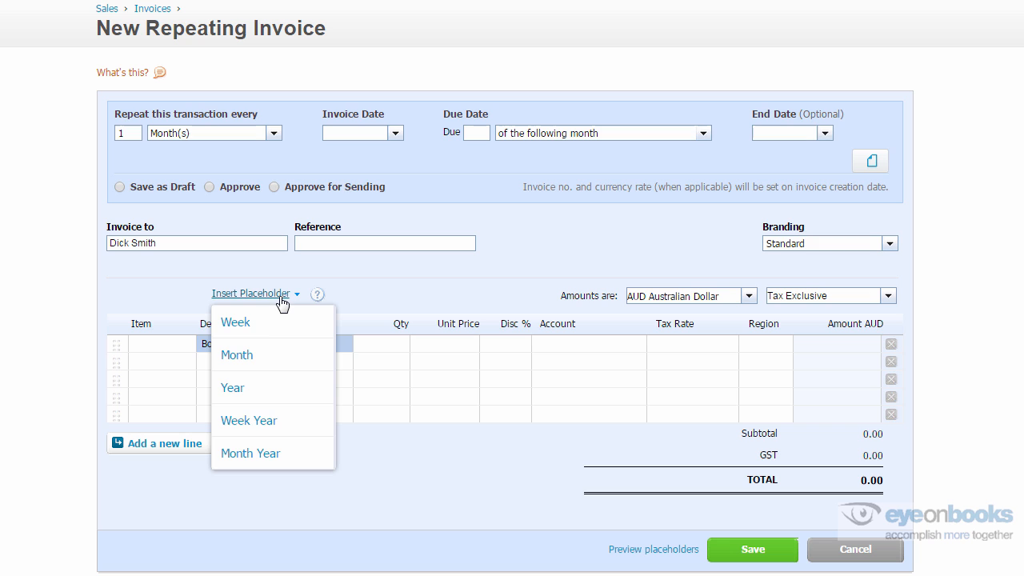
{"action": "left_click", "coordinate": [237, 355]}
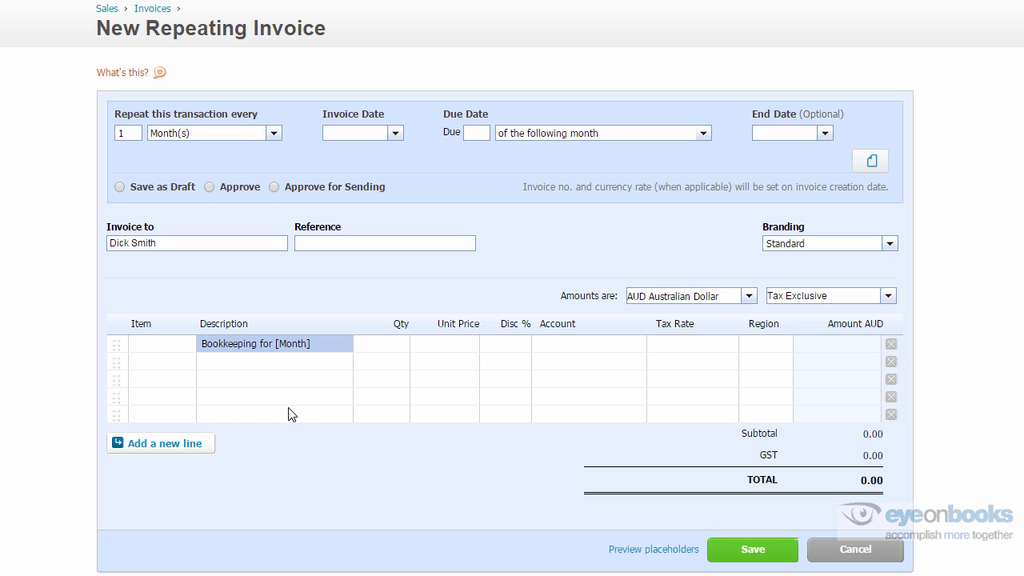
{"action": "left_click", "coordinate": [384, 243]}
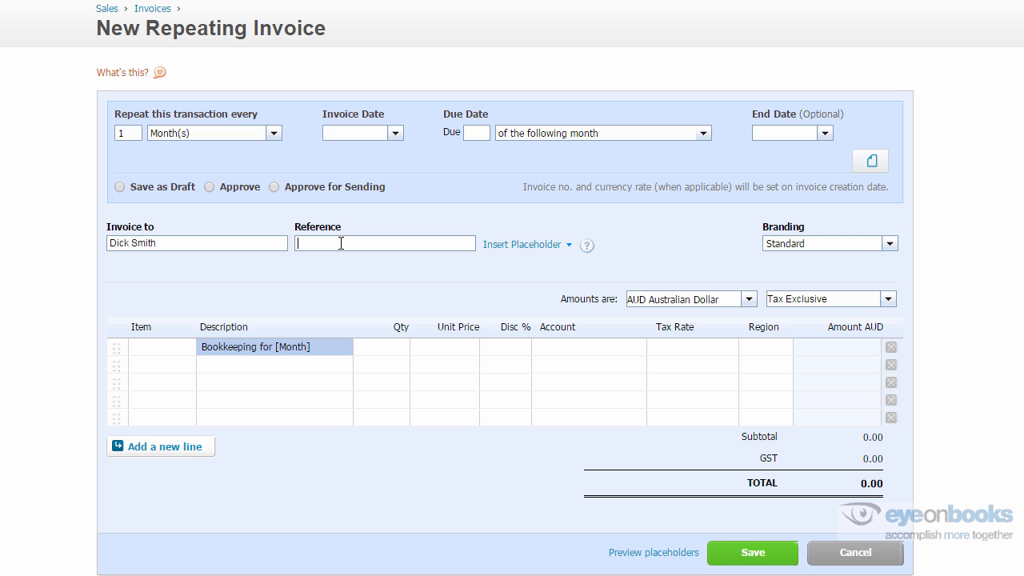
{"action": "mouse_move", "coordinate": [522, 243]}
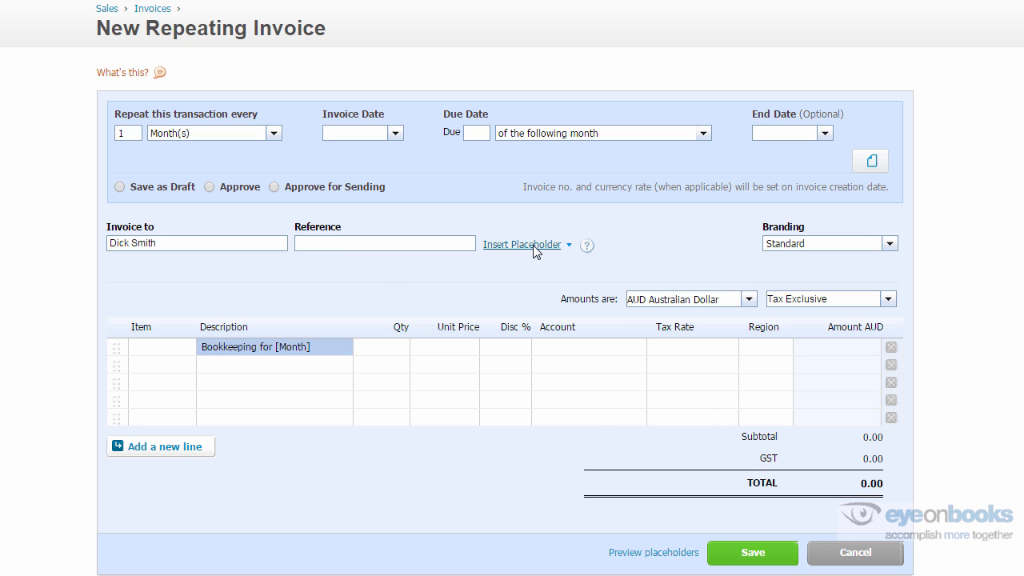
Make the reference read '[Month] Bookkeeping' using the Month placeholder.
{"action": "left_click", "coordinate": [522, 243]}
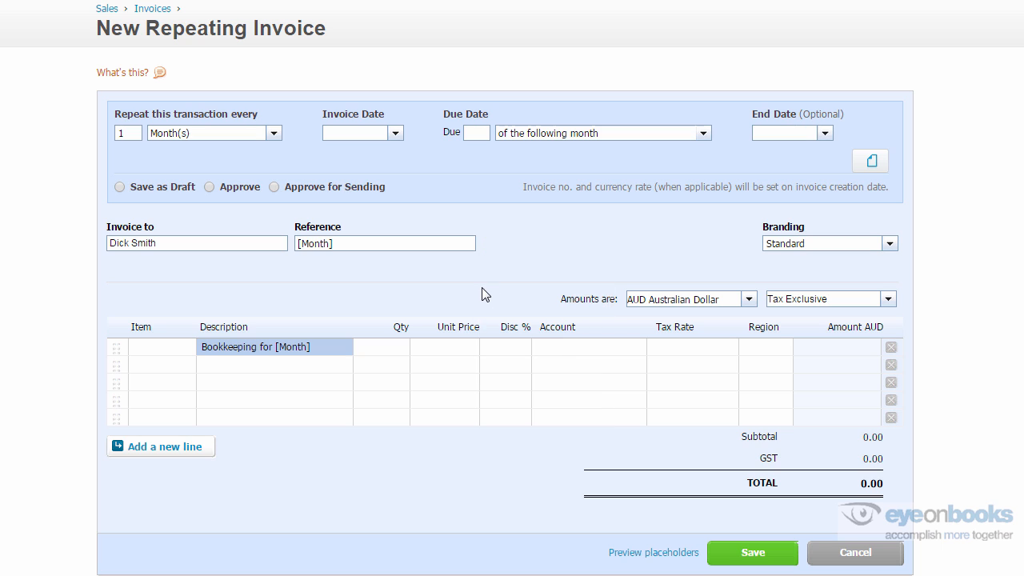
{"action": "type", "text": "Boo"}
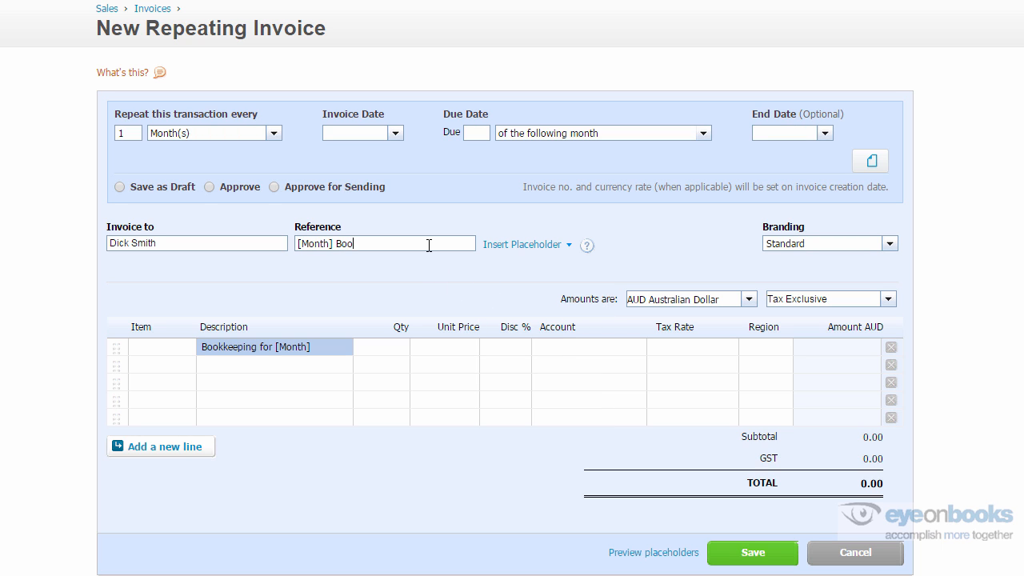
{"action": "type", "text": "kkeeping"}
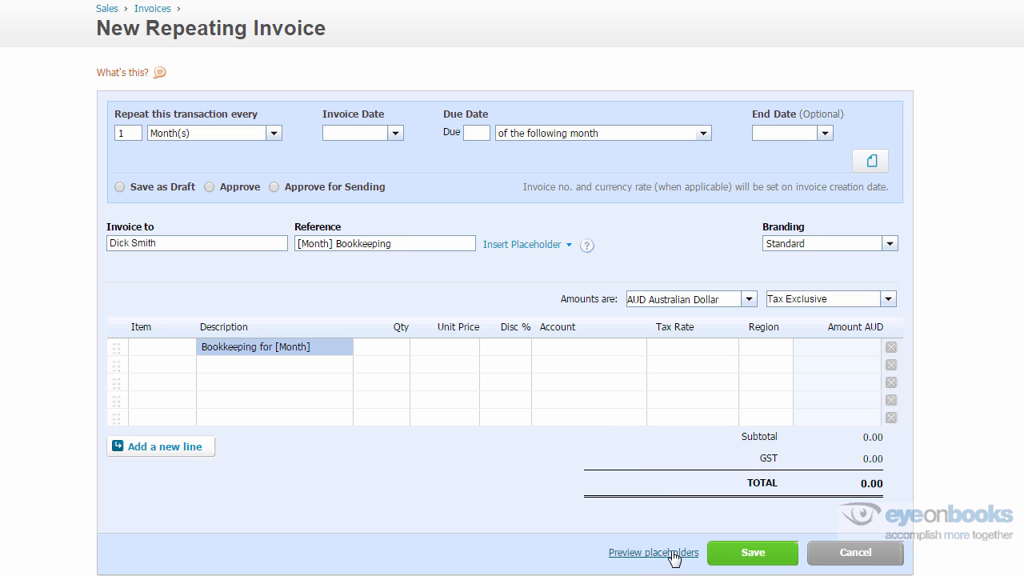
{"action": "left_click", "coordinate": [653, 552]}
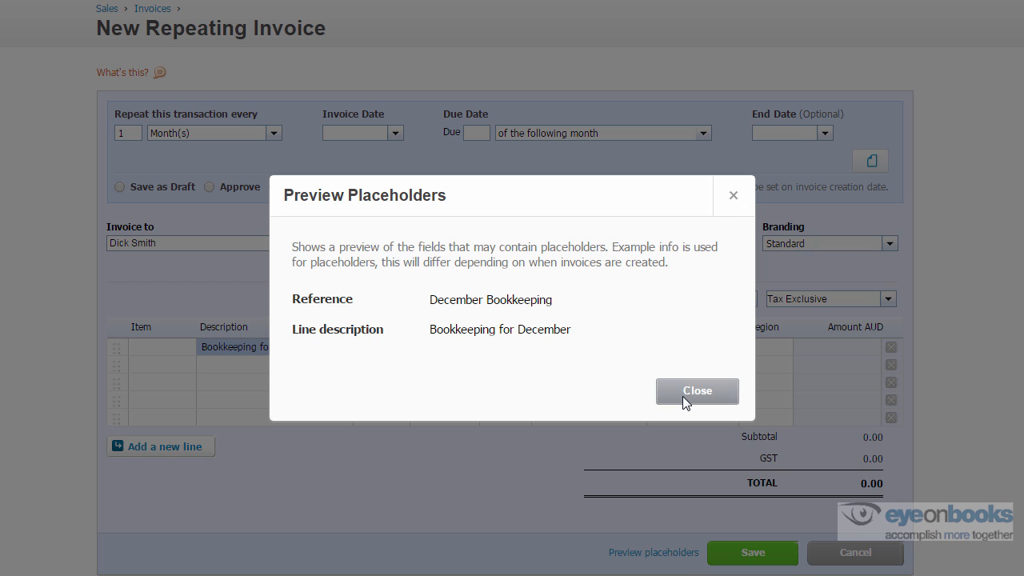
{"action": "left_click", "coordinate": [698, 391]}
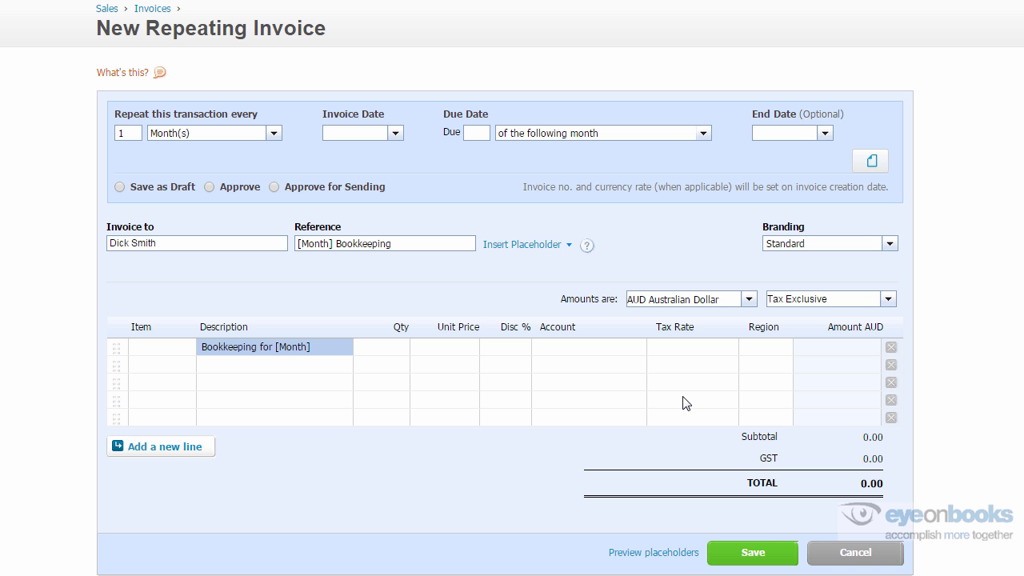